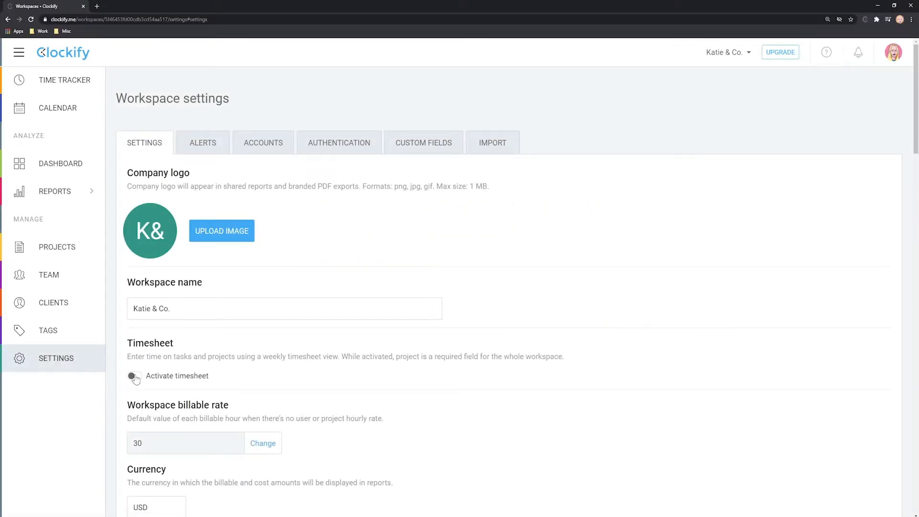
Open Time Tracker to see the Dec 14–20 entries totaling 38:10.
left_click(134, 376)
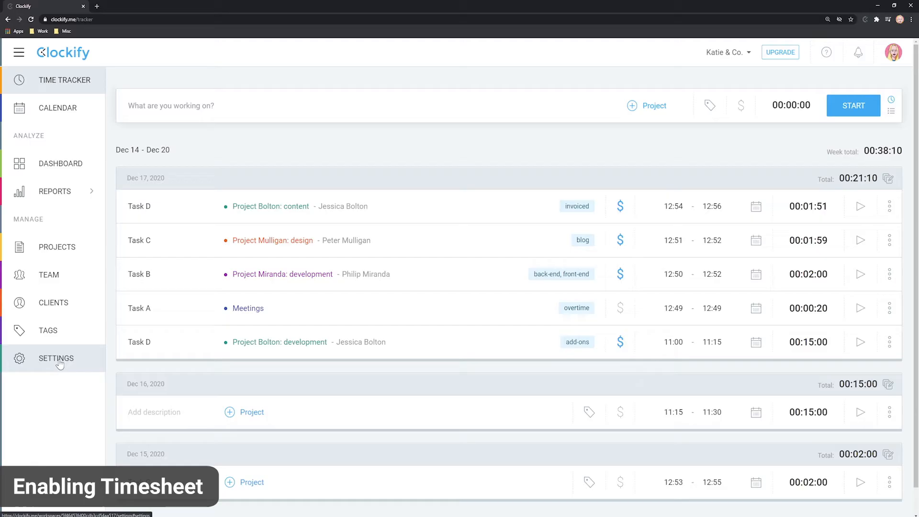
Switch on Activate timesheet in the workspace settings.
left_click(56, 358)
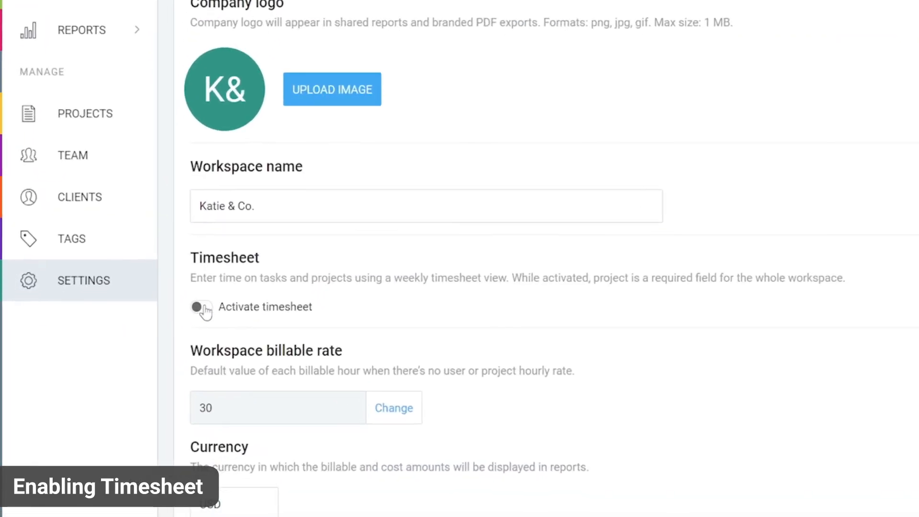
left_click(201, 307)
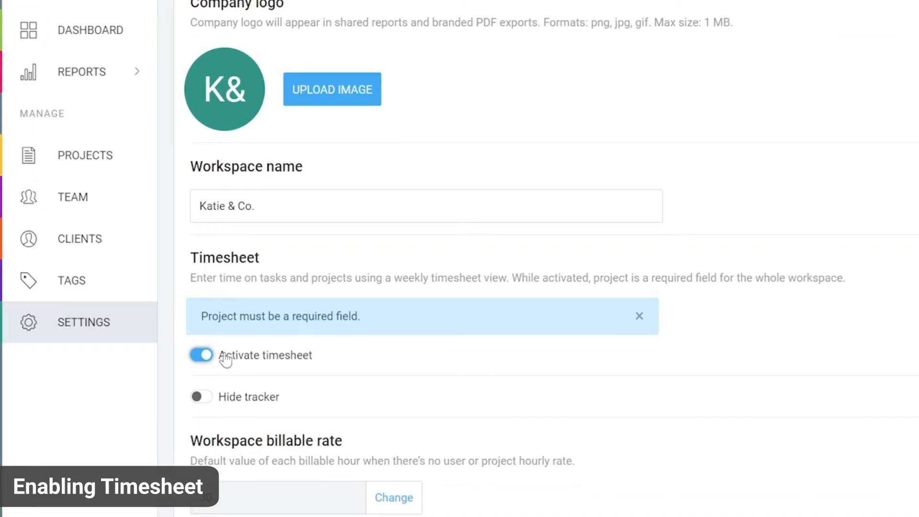
mouse_move(342, 368)
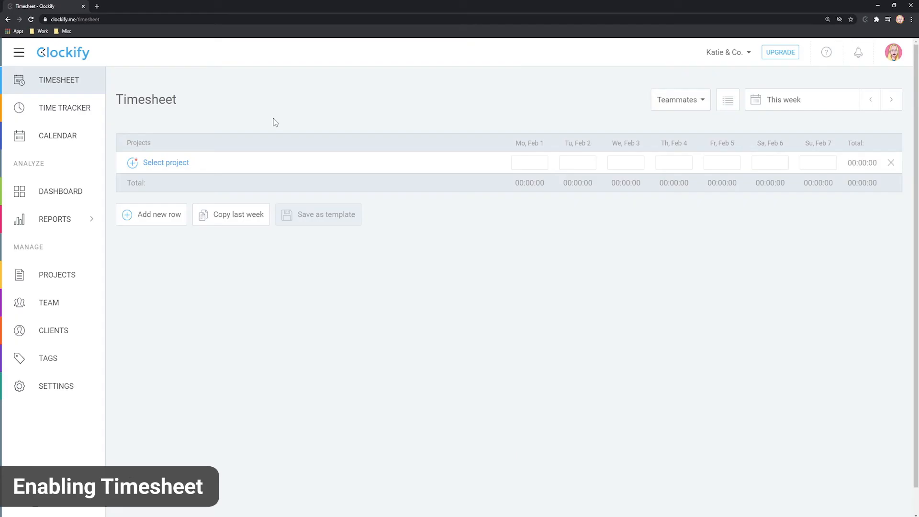
mouse_move(175, 165)
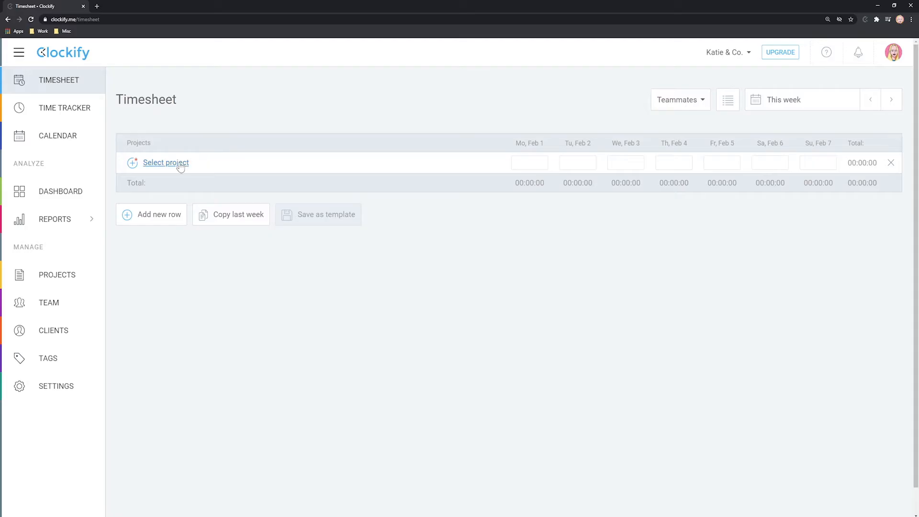
Add Bolton, Mulligan, Miranda and Dustin rows and log 2h on Dustin's Friday.
left_click(165, 163)
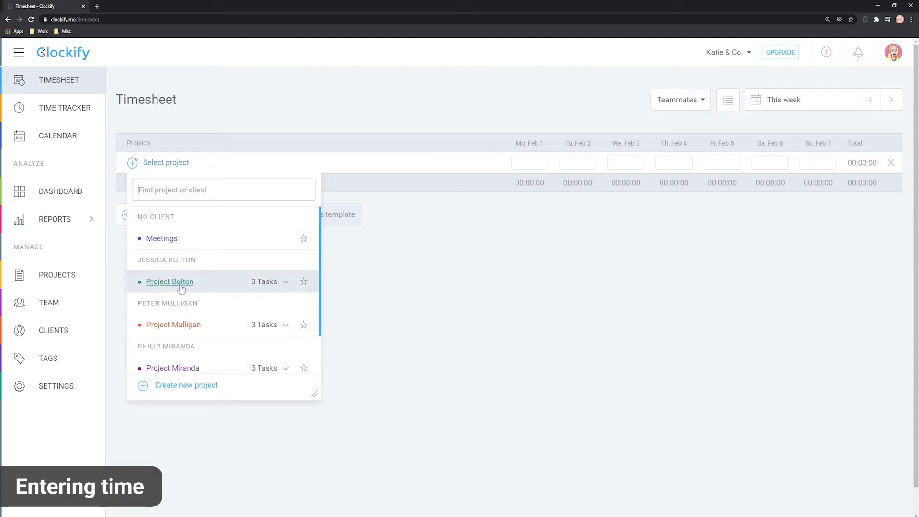
left_click(169, 281)
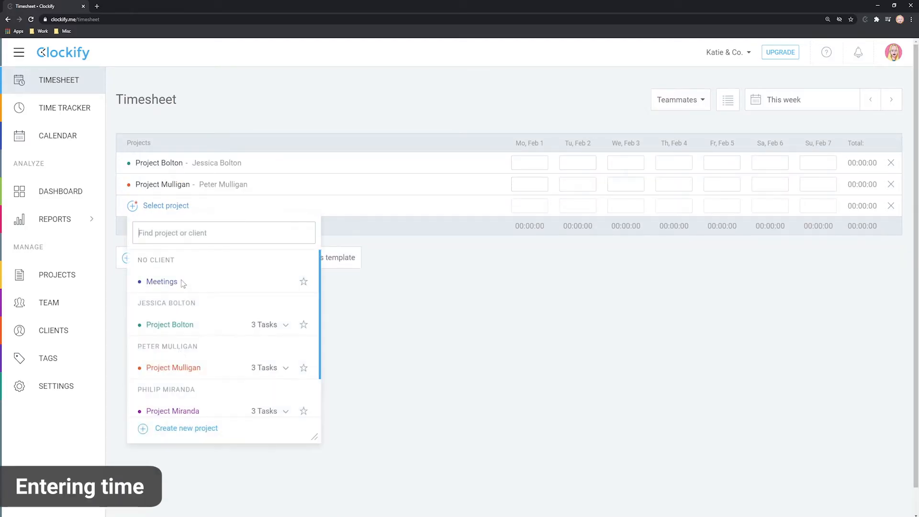
left_click(172, 410)
type("4h")
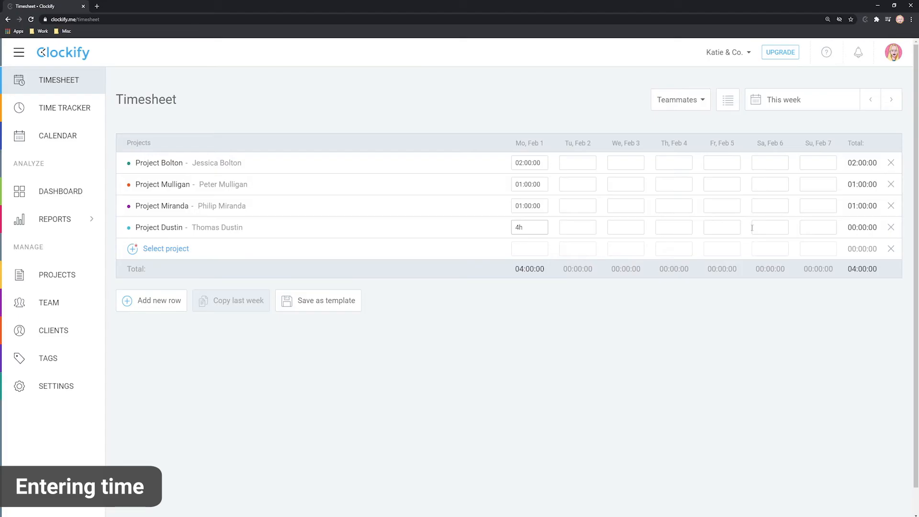
type("2h")
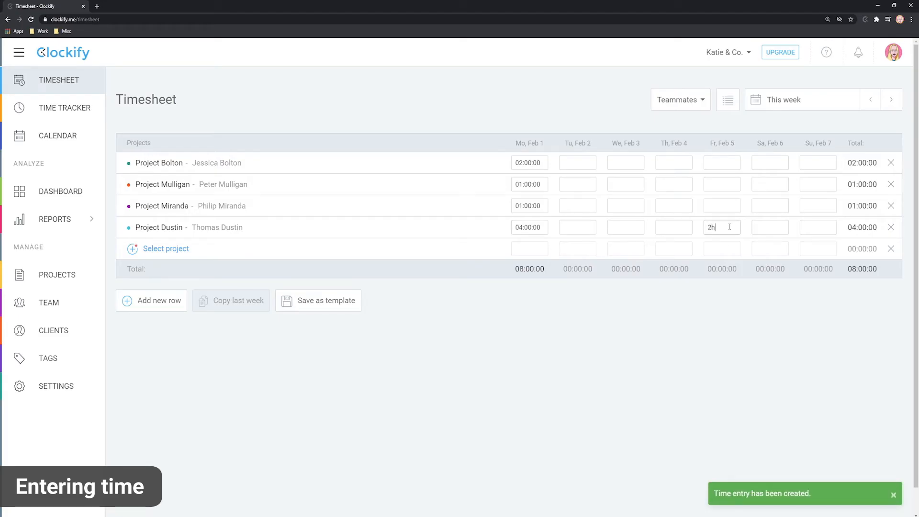
key("Enter")
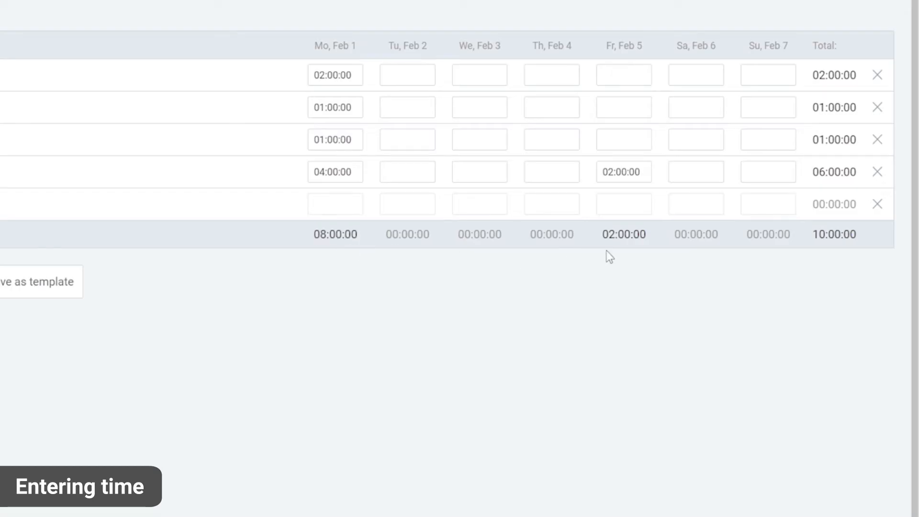
double_click(831, 171)
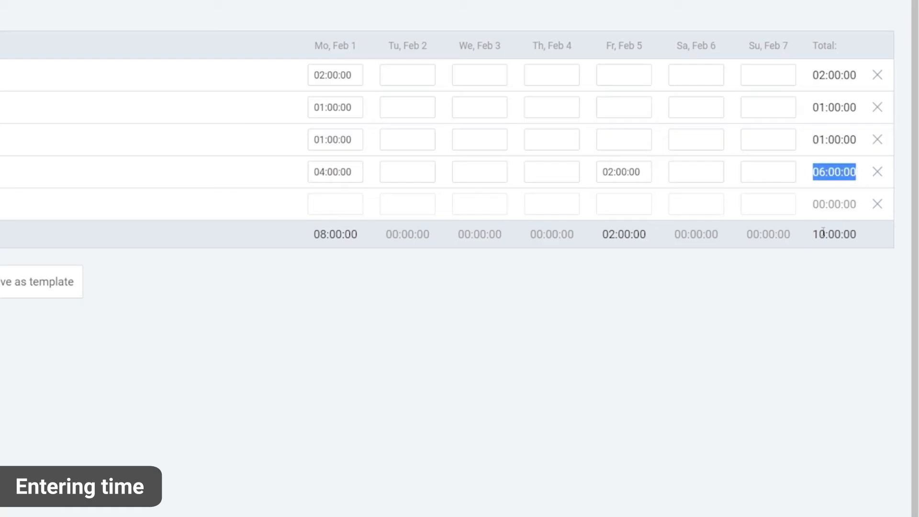
left_click(832, 234)
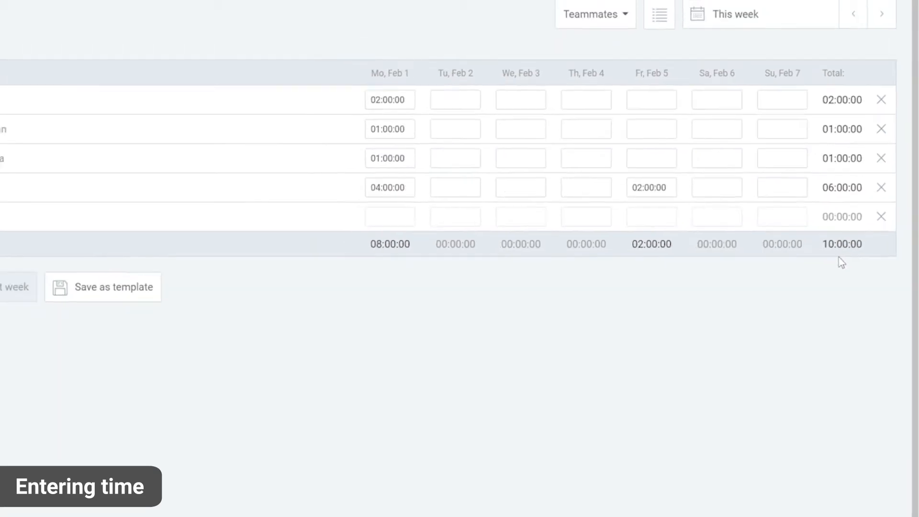
Add a row for Project Bolton's design task with 2h on Monday.
left_click(165, 249)
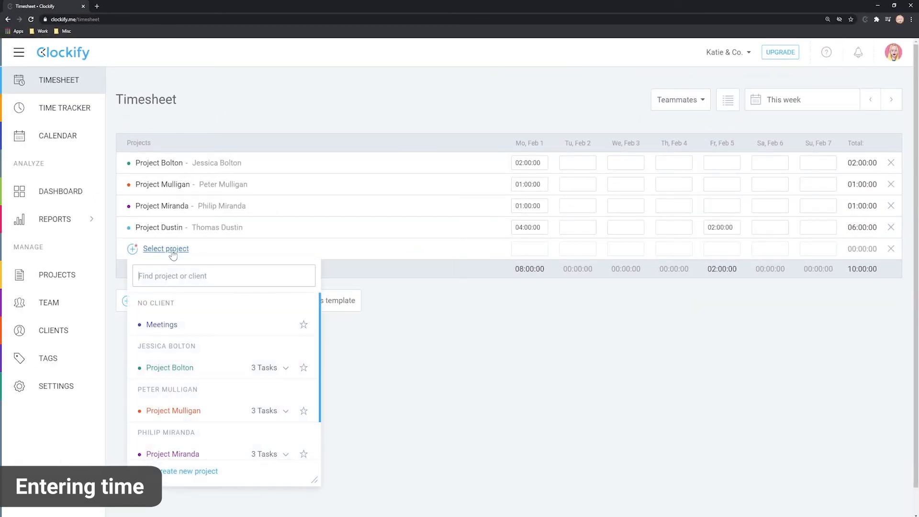
left_click(265, 367)
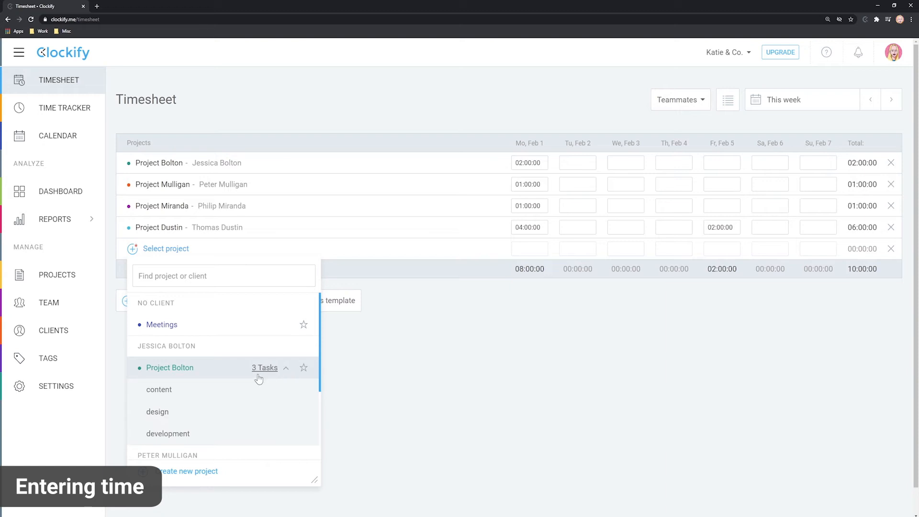
left_click(157, 412)
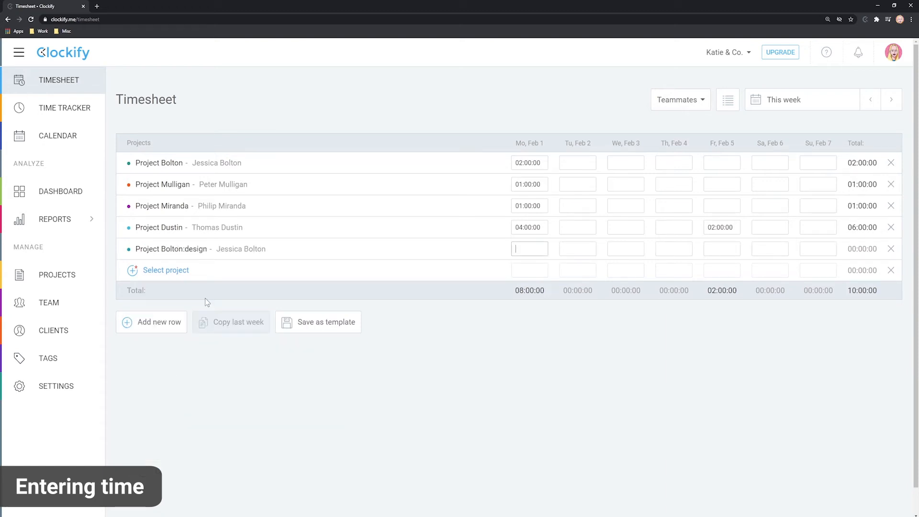
mouse_move(362, 259)
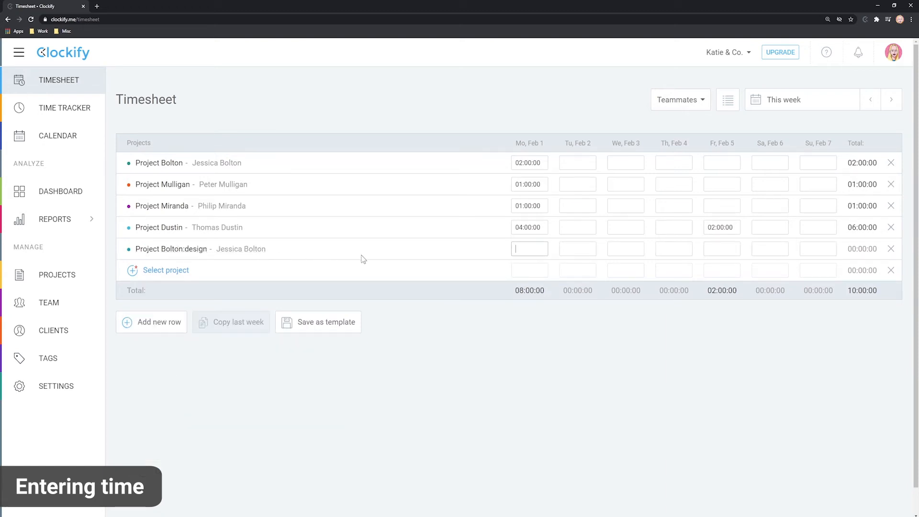
type("2h")
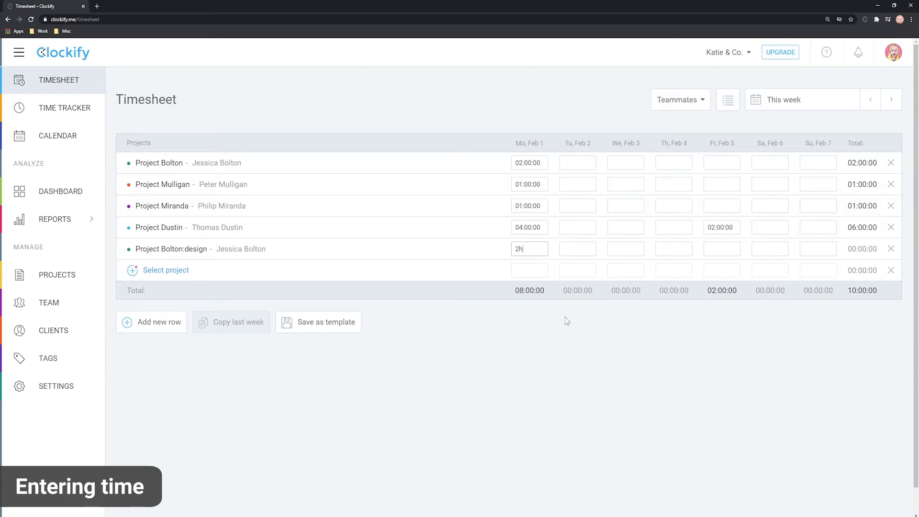
key("Enter")
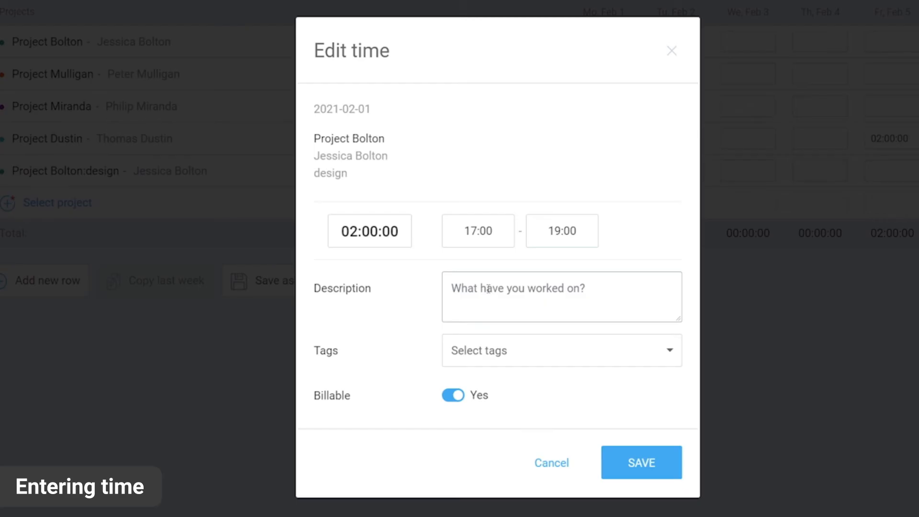
Save 'Landing page design.' as the Monday design entry's description and recheck it.
type("Landing page design.")
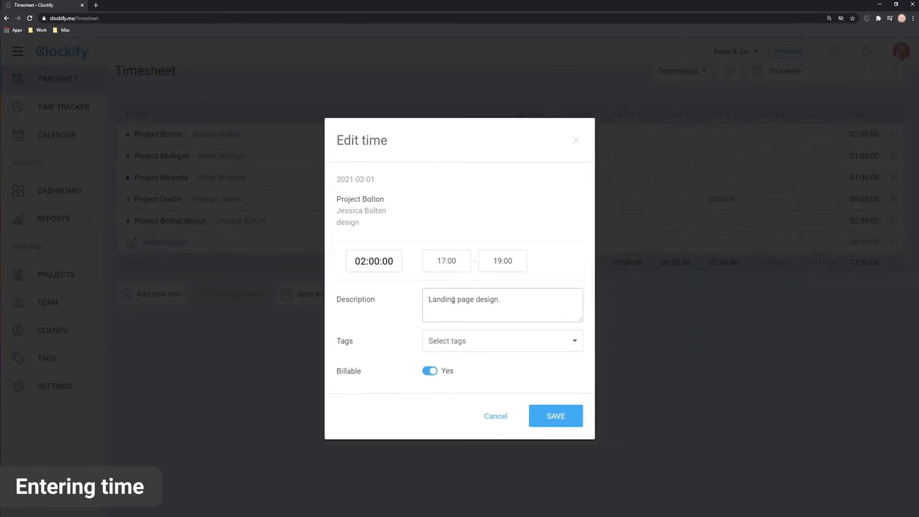
left_click(555, 415)
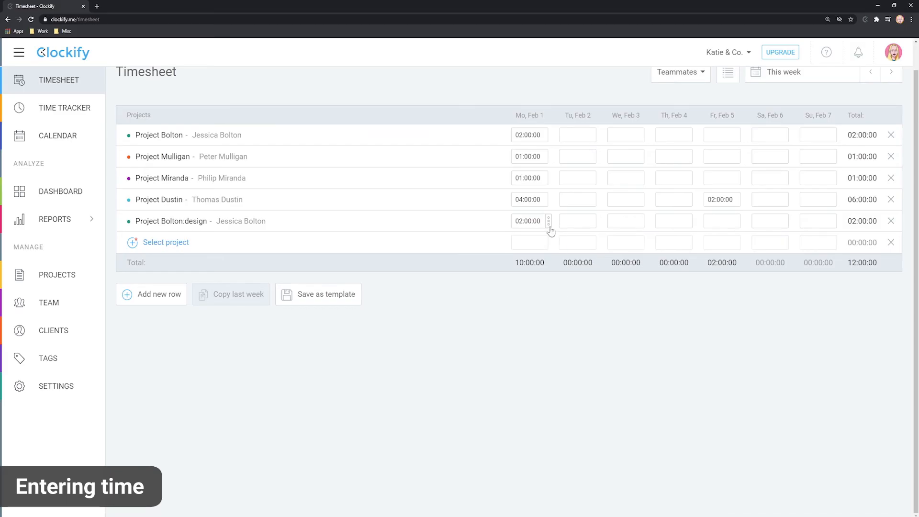
mouse_move(549, 235)
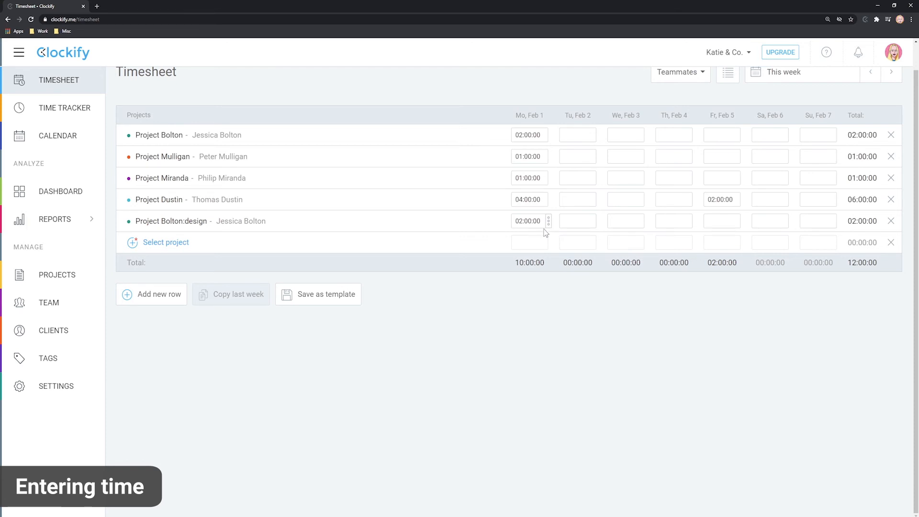
left_click(548, 220)
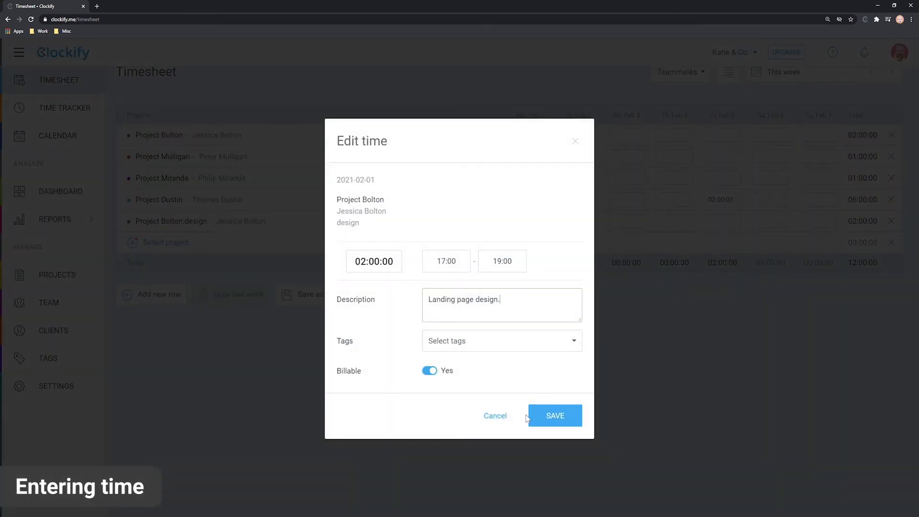
left_click(555, 415)
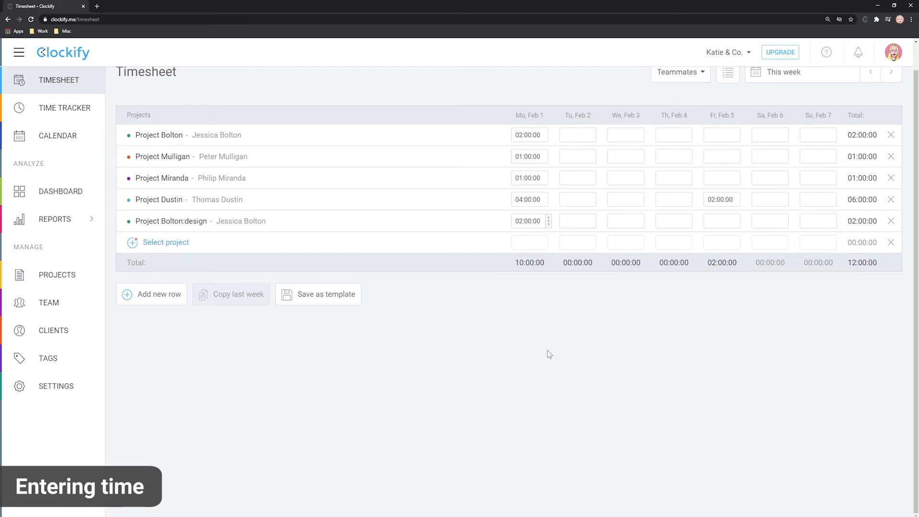
mouse_move(152, 299)
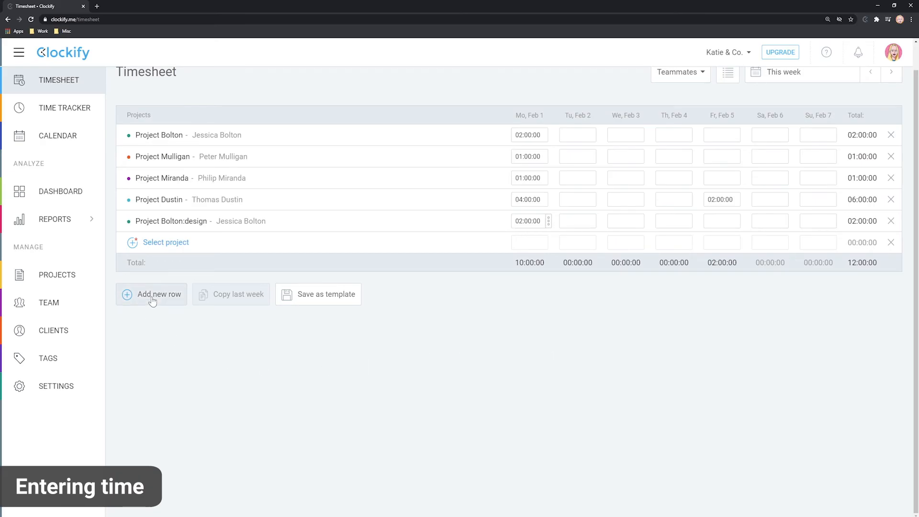
Add an empty project row below the Bolton design row.
left_click(151, 294)
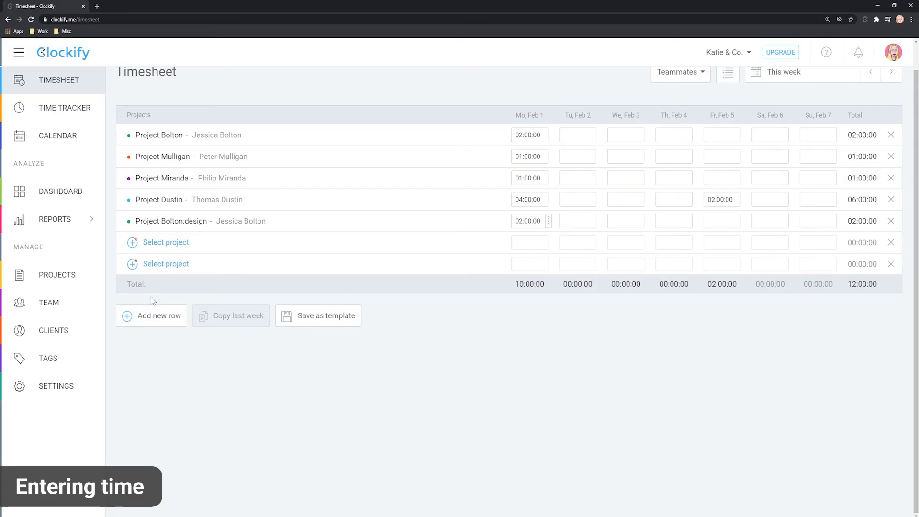
mouse_move(889, 283)
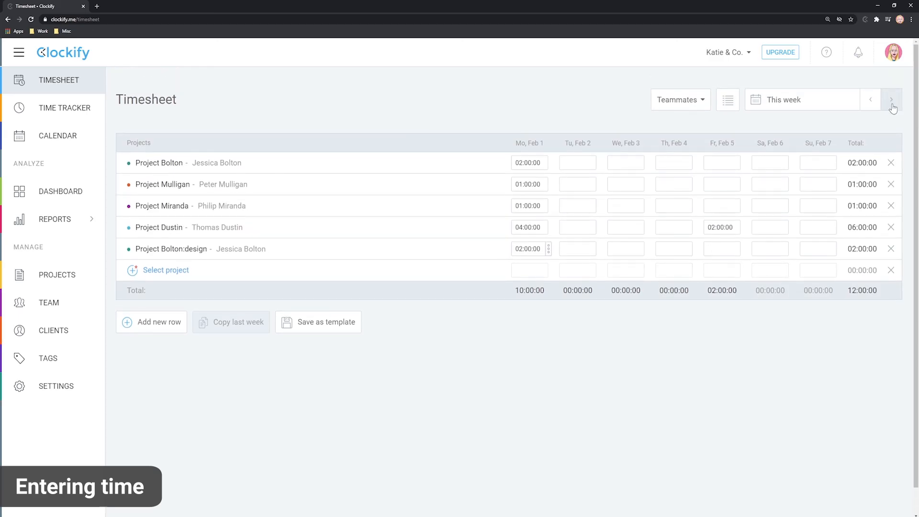
Step through the weeks, ending on the empty Feb 8 – Feb 14 timesheet.
left_click(894, 100)
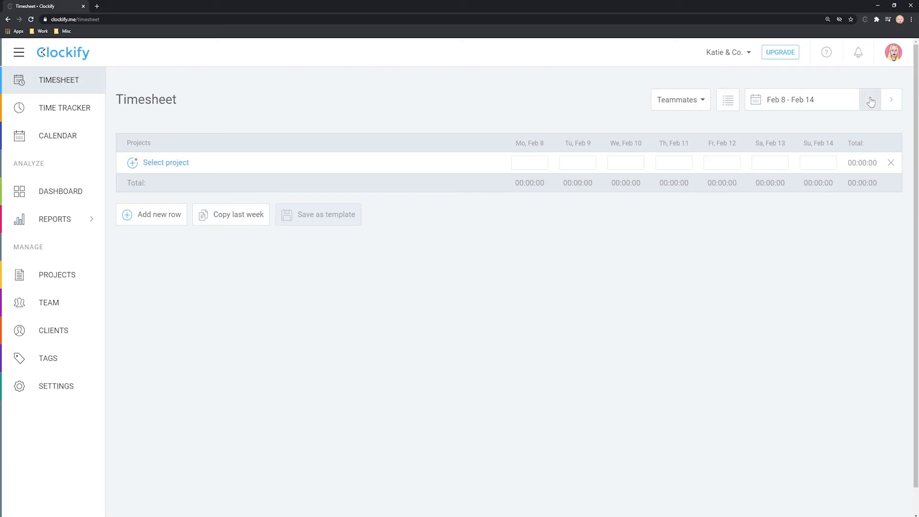
left_click(871, 100)
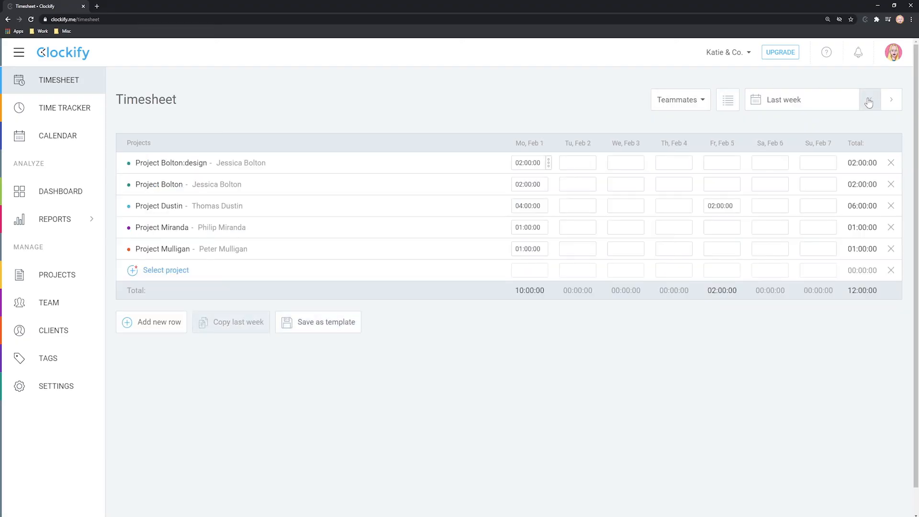
left_click(891, 100)
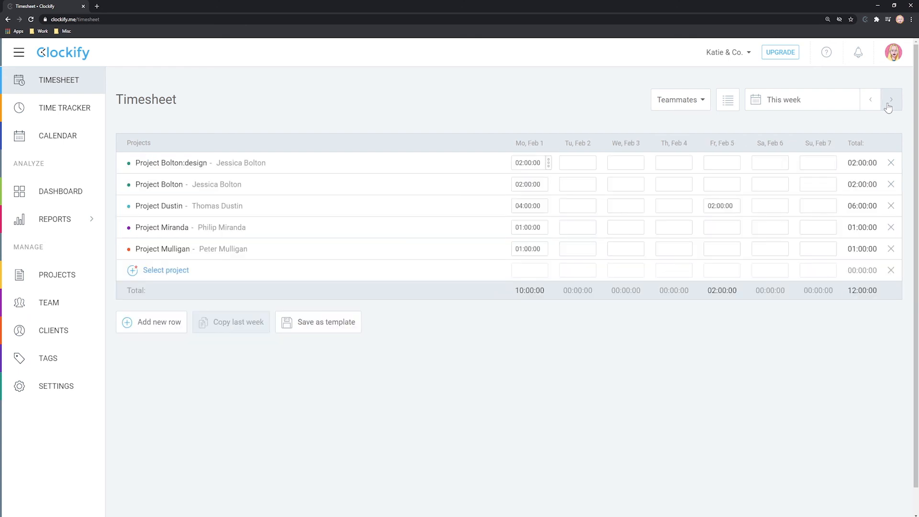
left_click(891, 100)
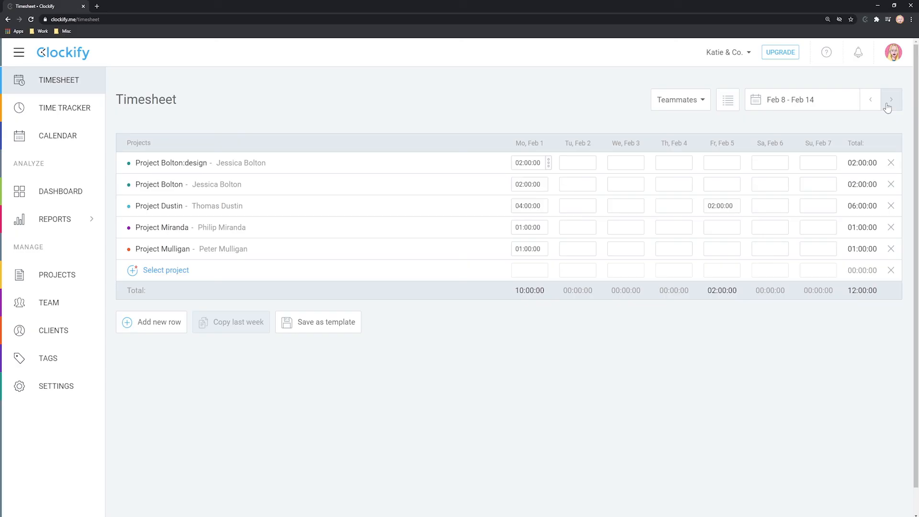
left_click(892, 99)
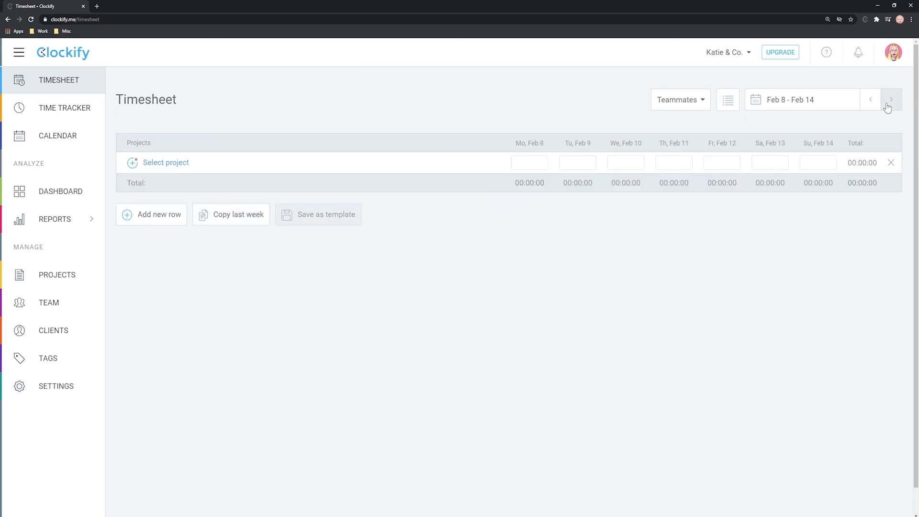